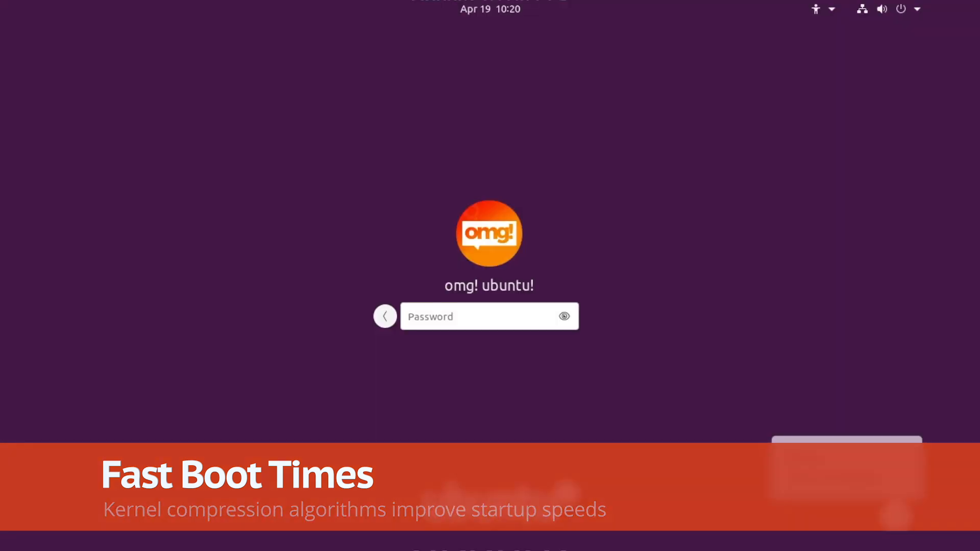
Step: Log in to the desktop and show the home folder in Files
left_click(895, 515)
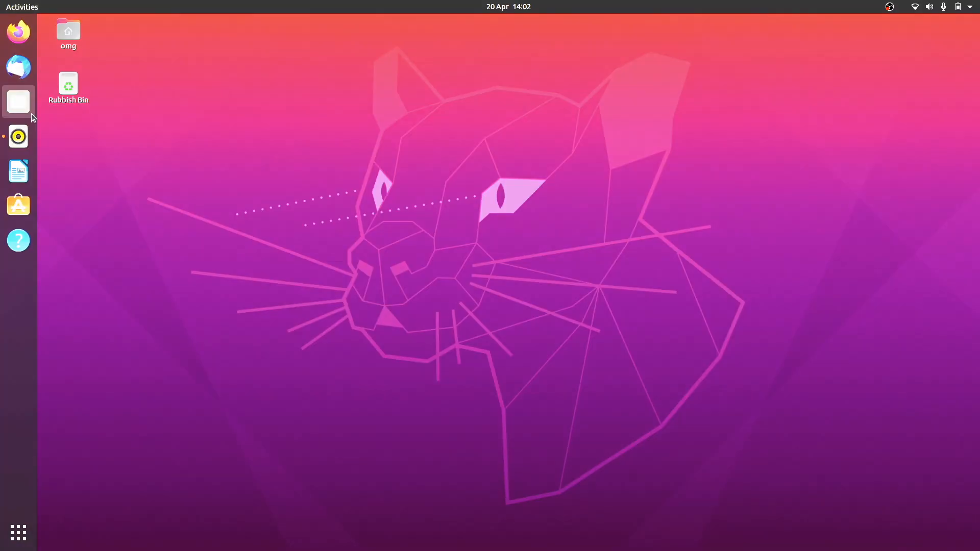
left_click(18, 101)
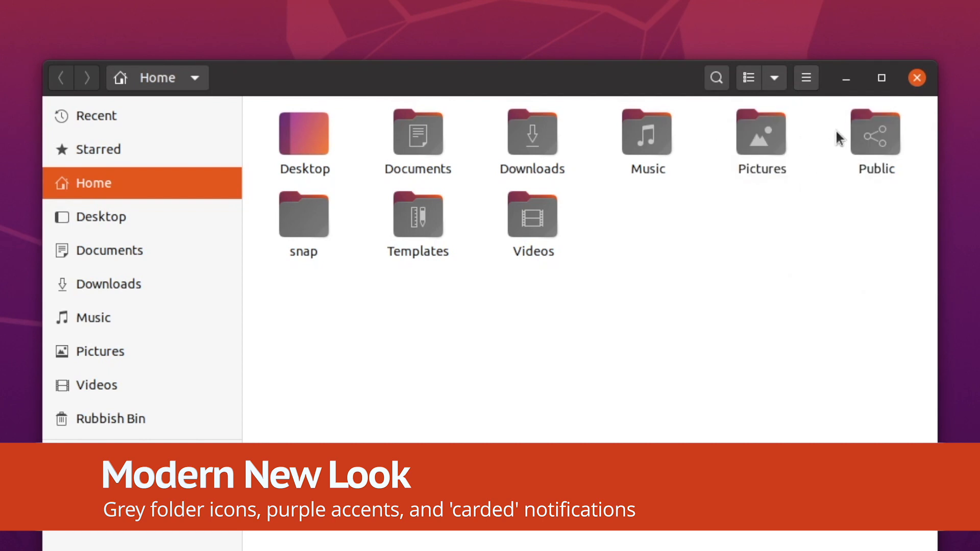
left_click(914, 77)
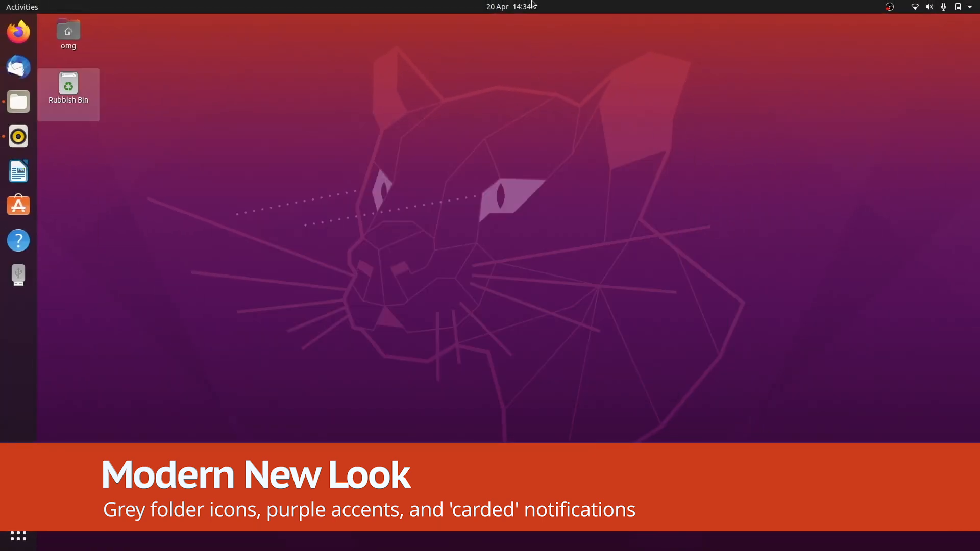
Step: Show the notifications/calendar panel, then the system menu with volume, network and power
left_click(510, 7)
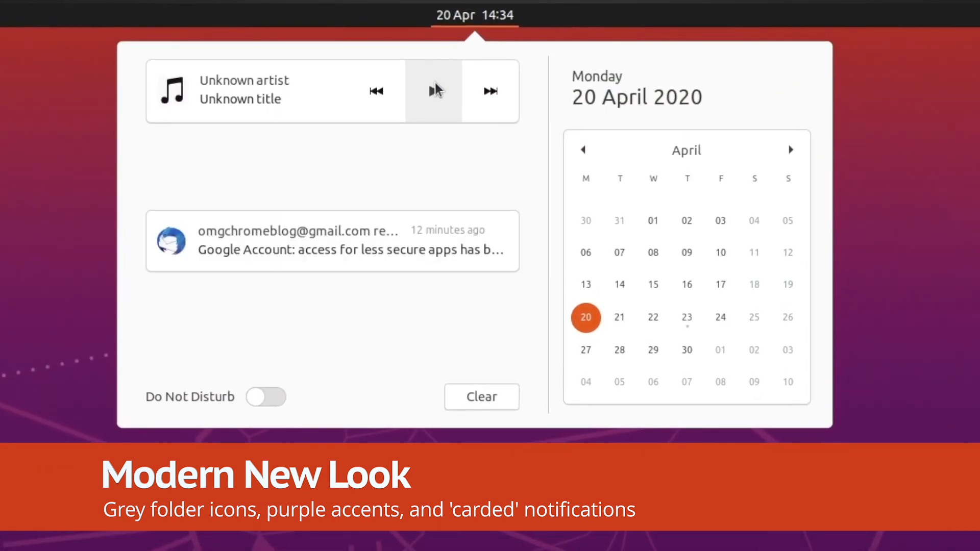
left_click(434, 91)
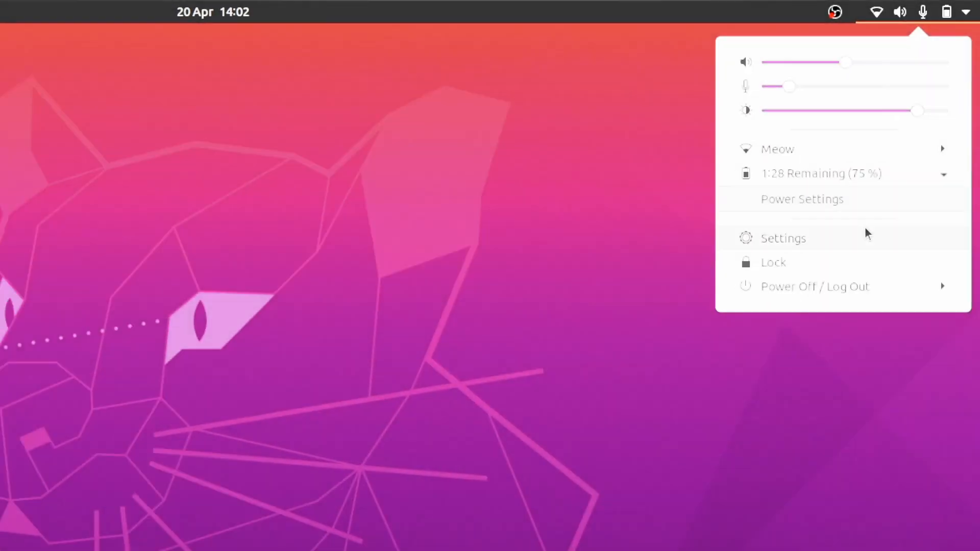
Step: Apply the Dark window theme from Settings > Appearance, darkening Settings and Files
left_click(783, 238)
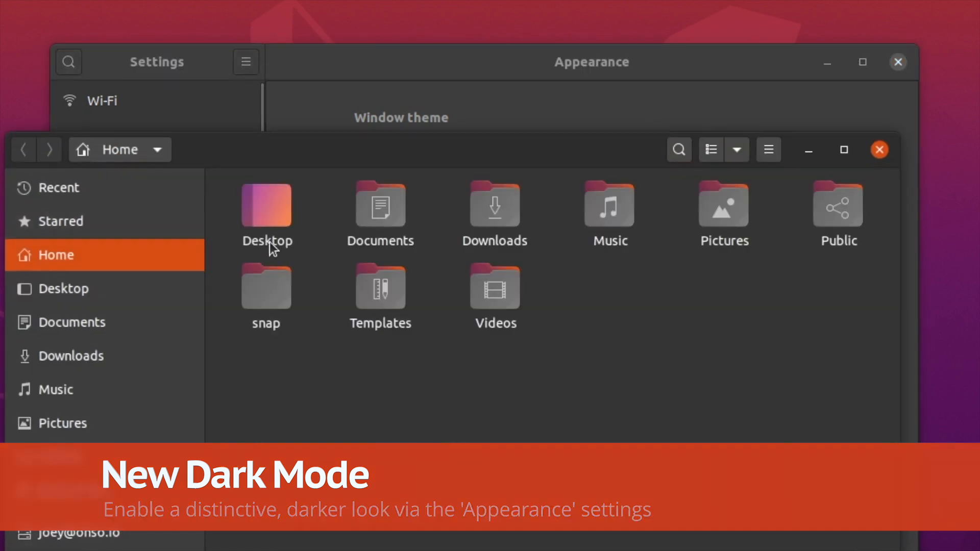
left_click(768, 149)
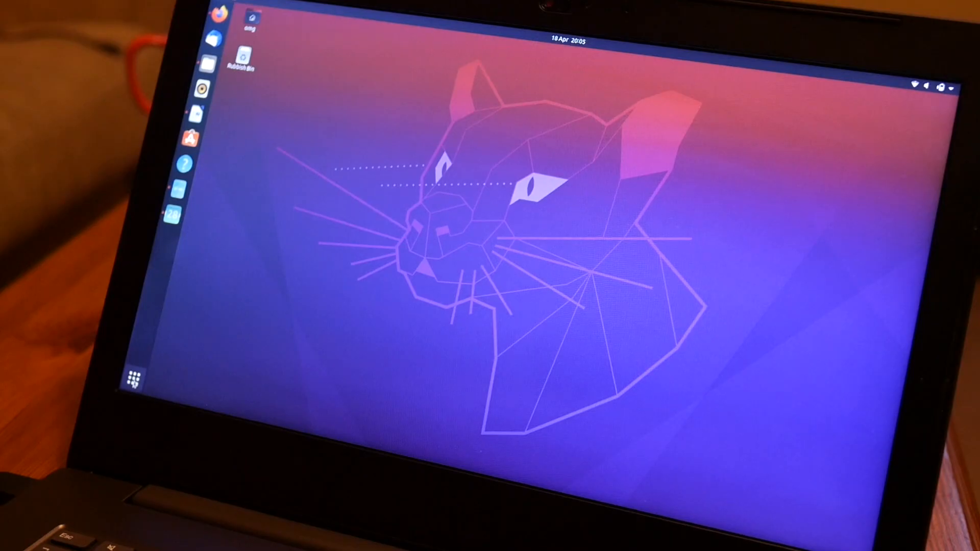
Step: Rename the Internet app folder to Browsers and run an Activities search for 'cat'
left_click(132, 381)
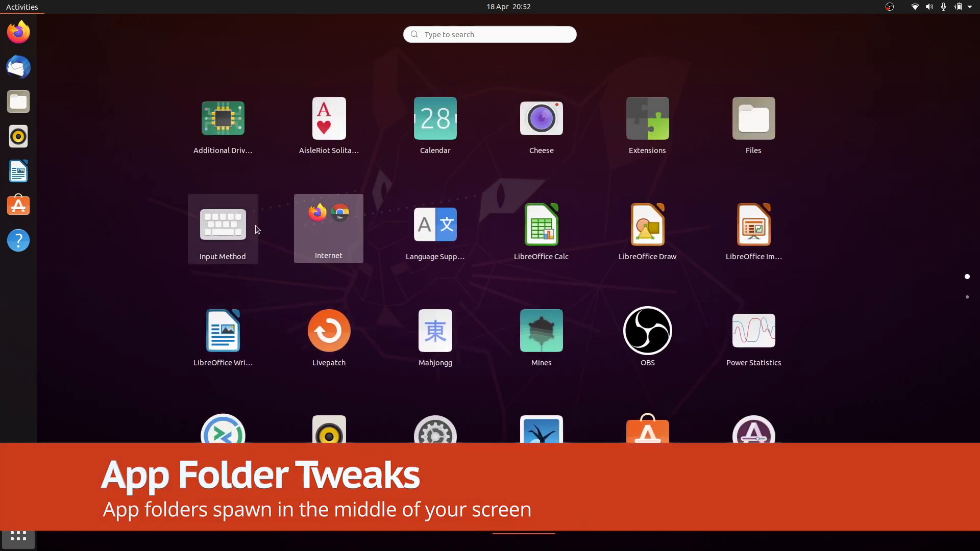
left_click(328, 228)
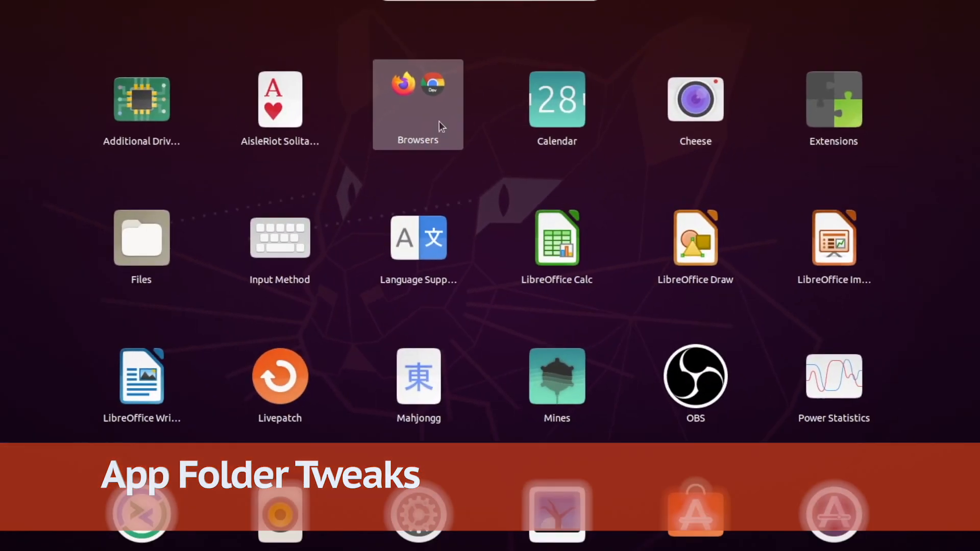
left_click(418, 104)
type("d")
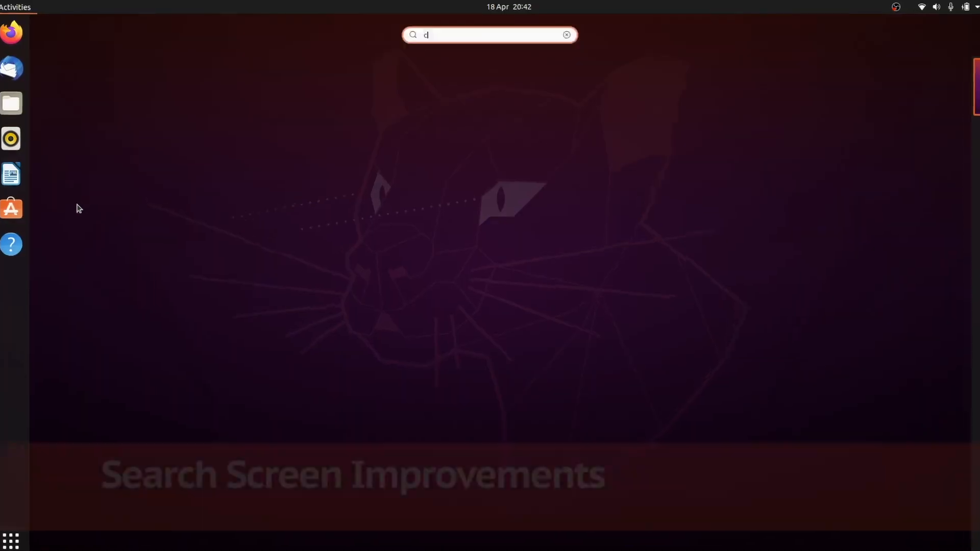
type("cat")
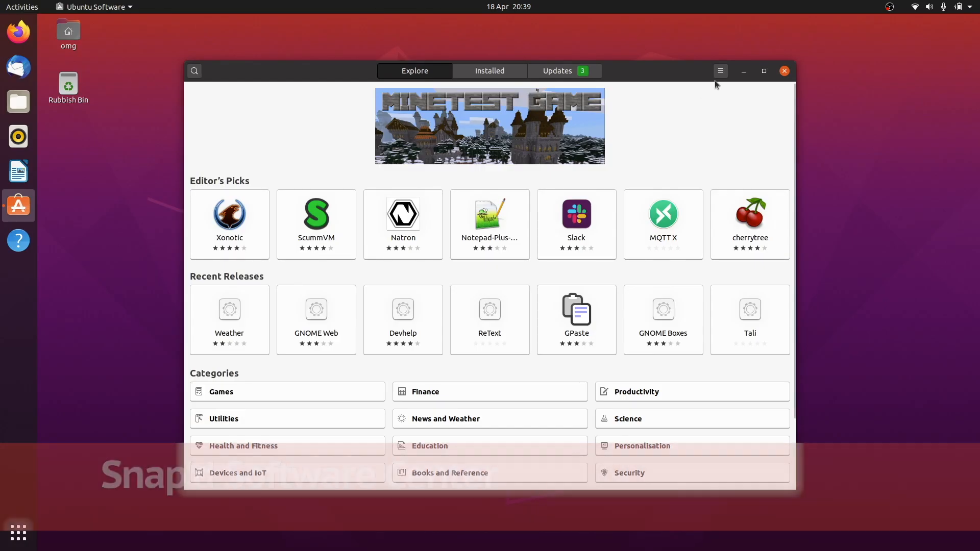
Step: Show Ubuntu Software's menu, then Telegram Desktop's latest/stable release channel picker
left_click(719, 70)
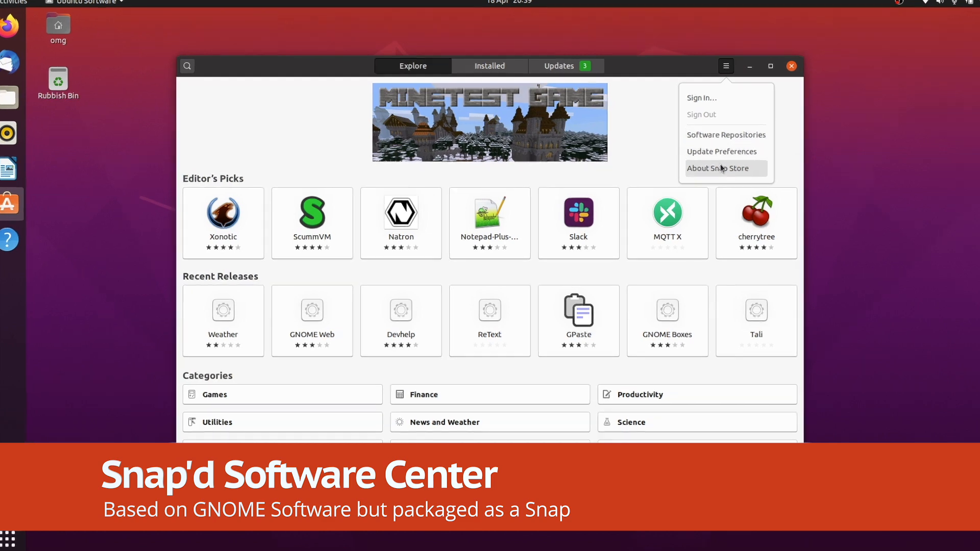
left_click(718, 168)
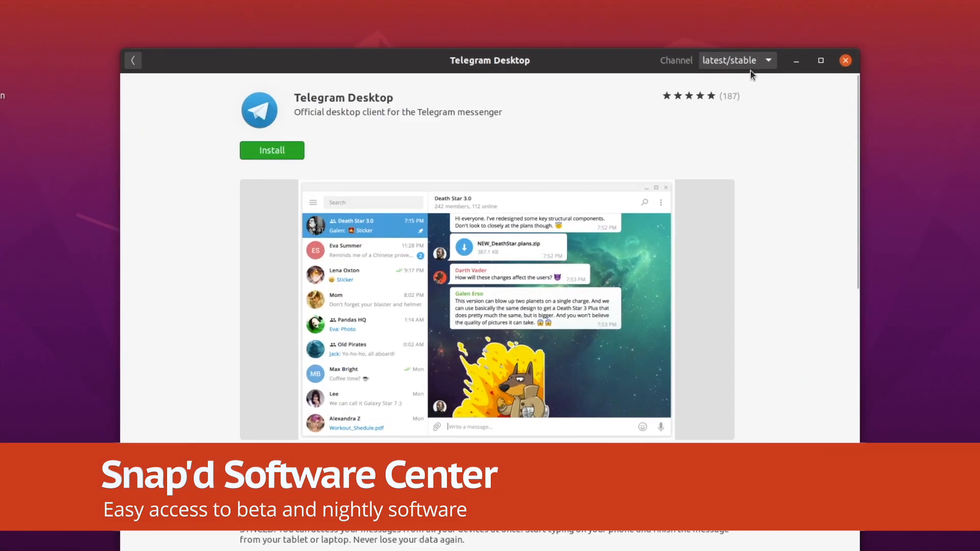
left_click(736, 60)
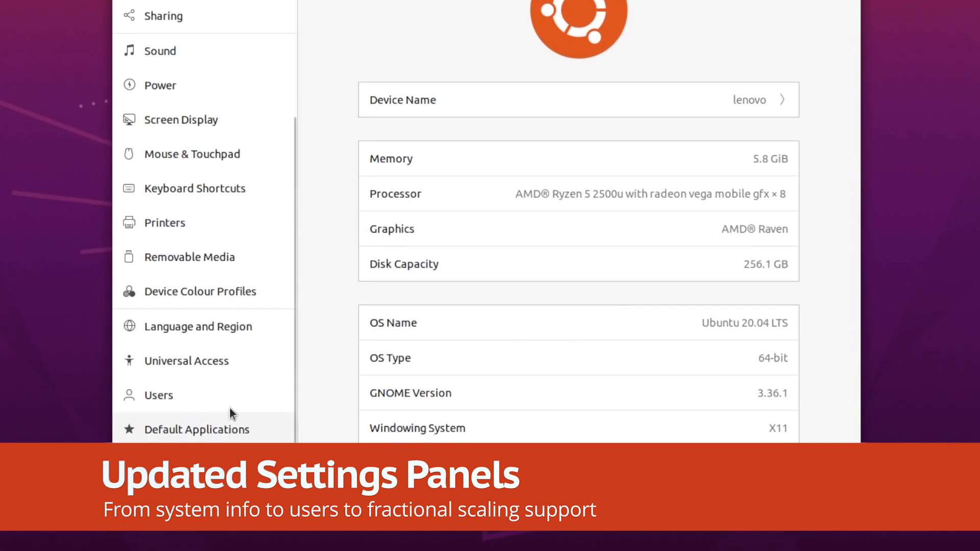
Step: Visit Users, then enable Fractional Scaling on the built-in display for 125–175 % steps
left_click(158, 395)
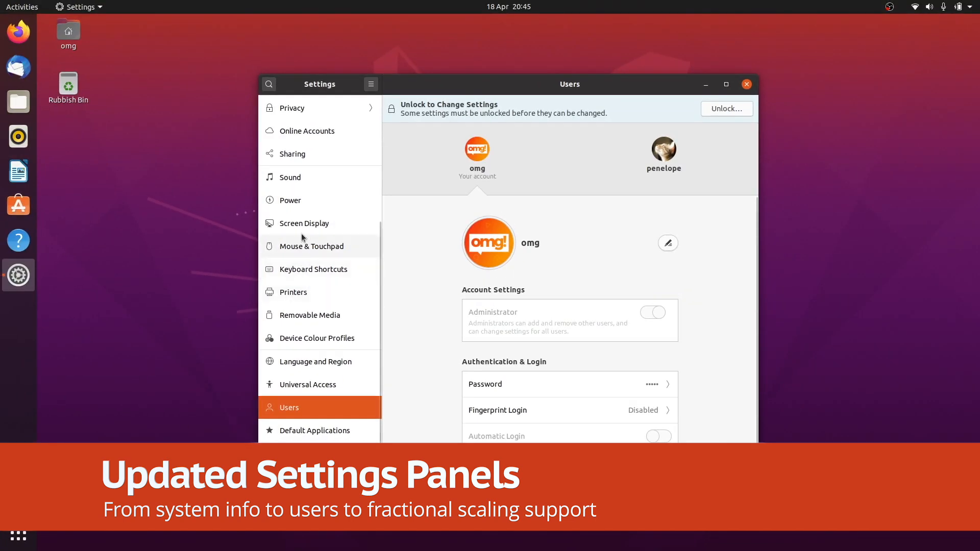
left_click(305, 223)
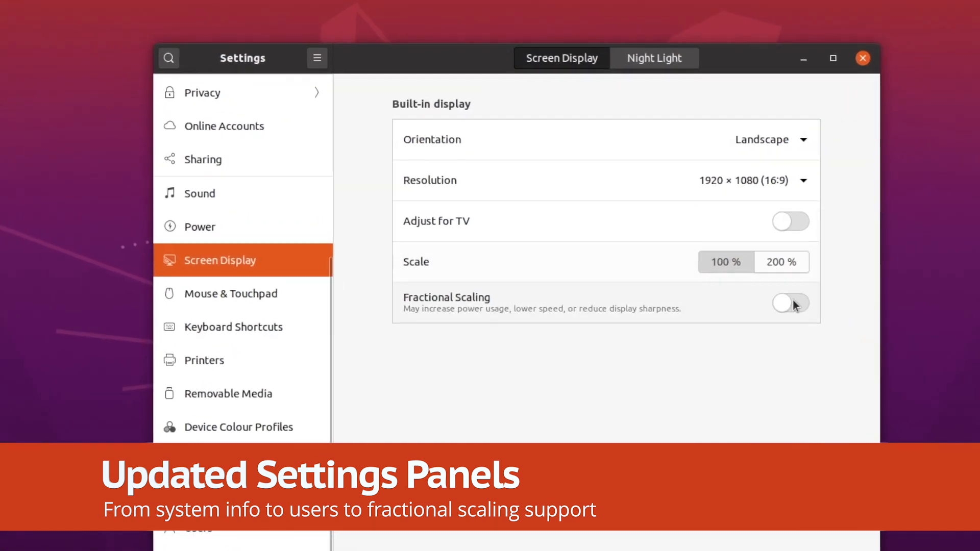
left_click(790, 304)
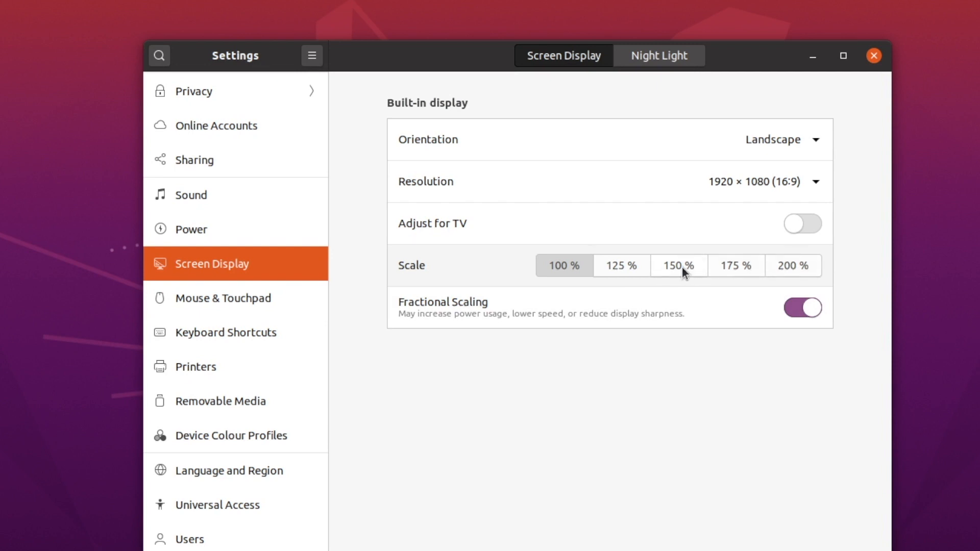
Step: Bring up Firefox and the Project proposal document in LibreOffice Writer from the dock
left_click(18, 32)
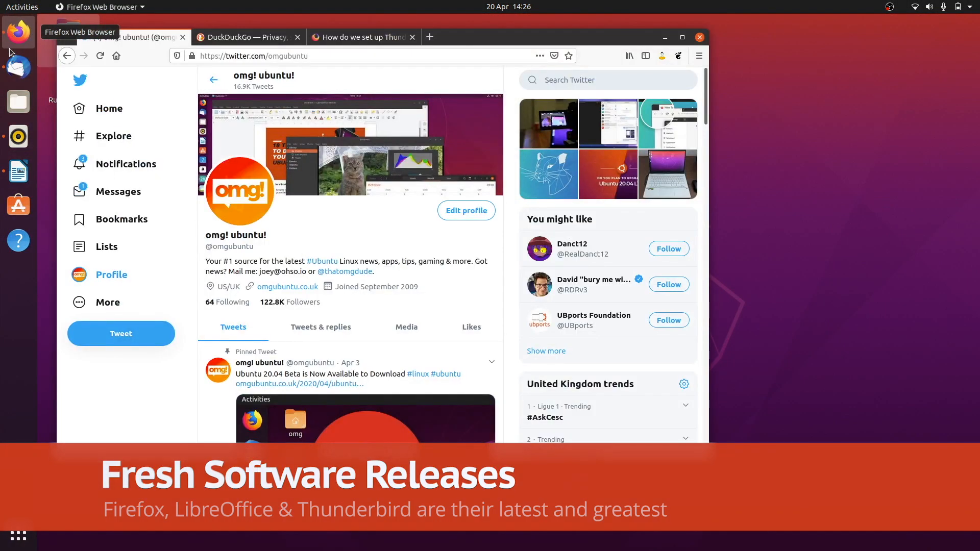
left_click(19, 171)
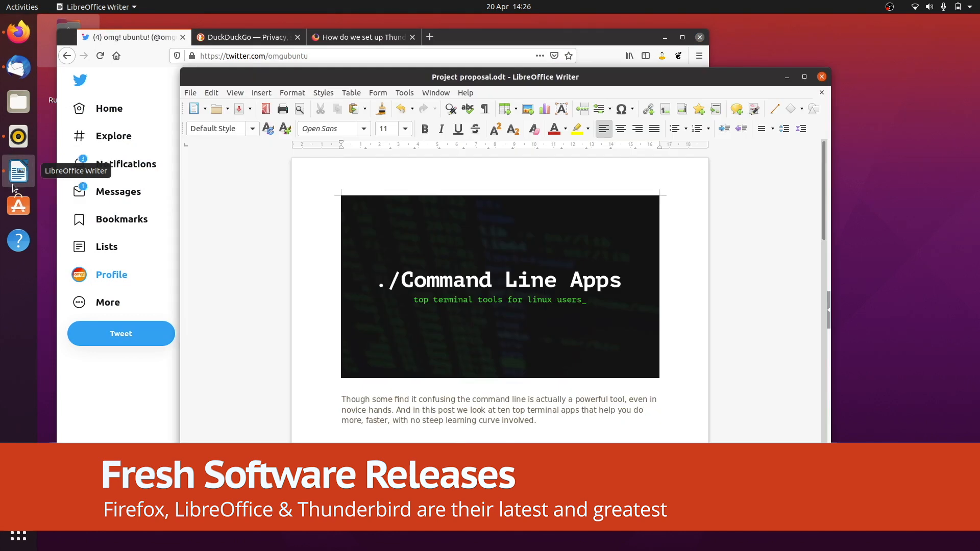
left_click(18, 67)
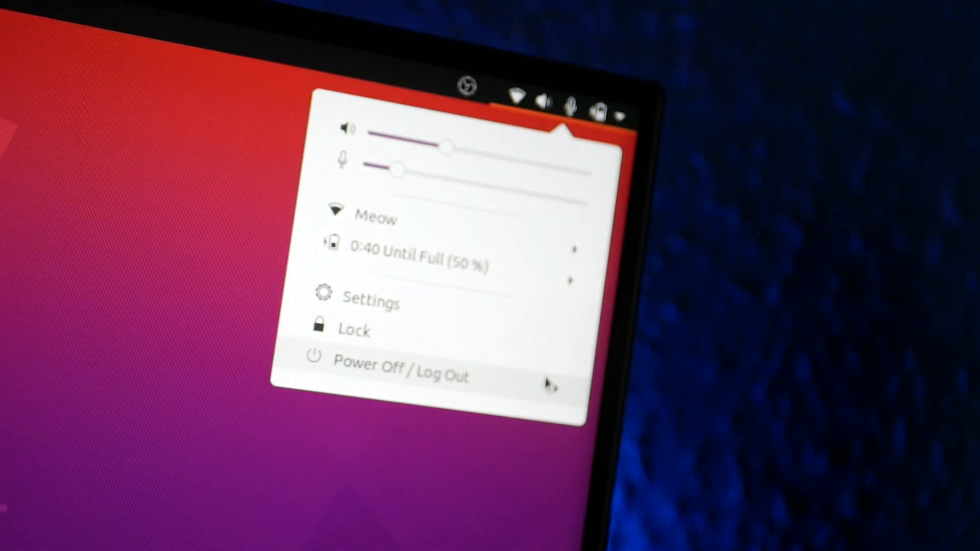
Step: Show the Files context menu and search Pictures for 'co'
left_click(400, 366)
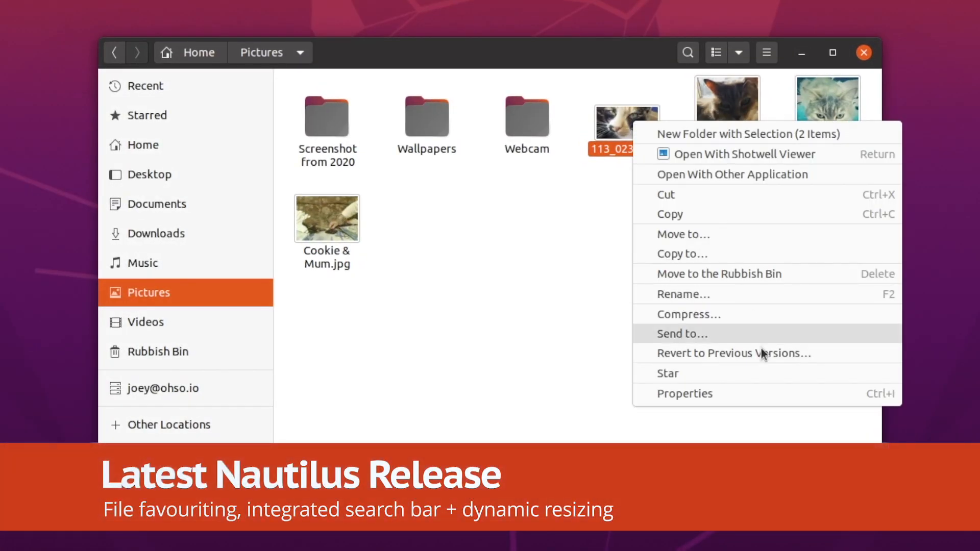
left_click(677, 267)
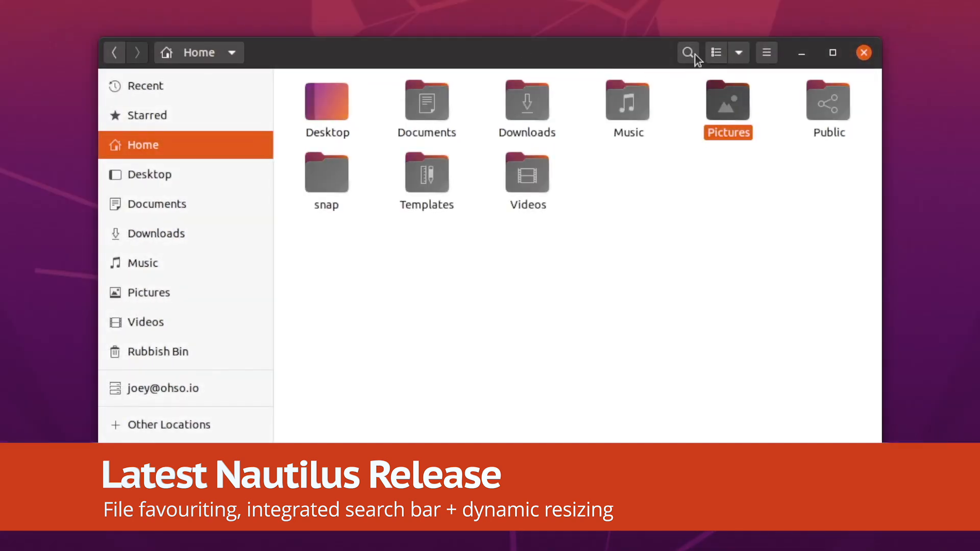
type("co")
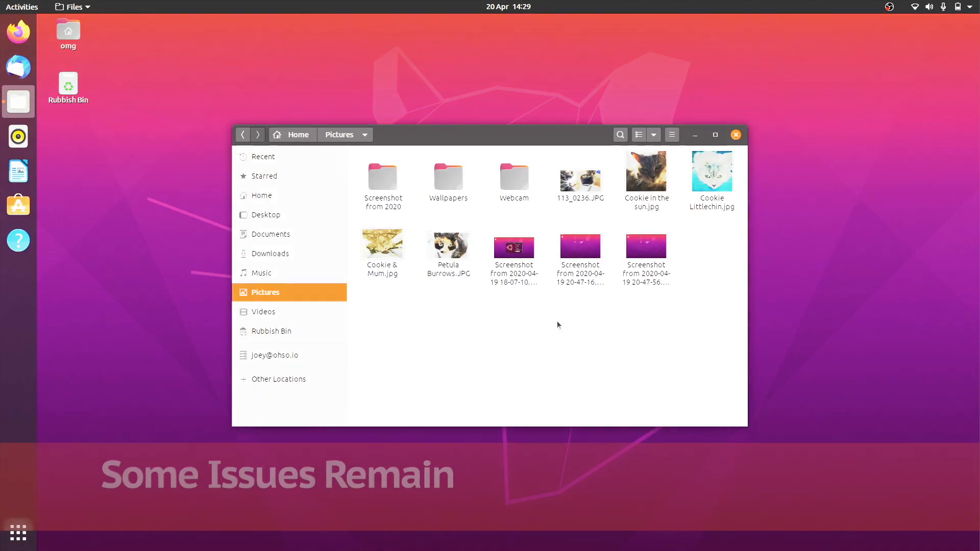
Step: Drag 113_0236.JPG toward the desktop, then show all open windows in the Activities overview
left_click_drag(580, 174, 408, 153)
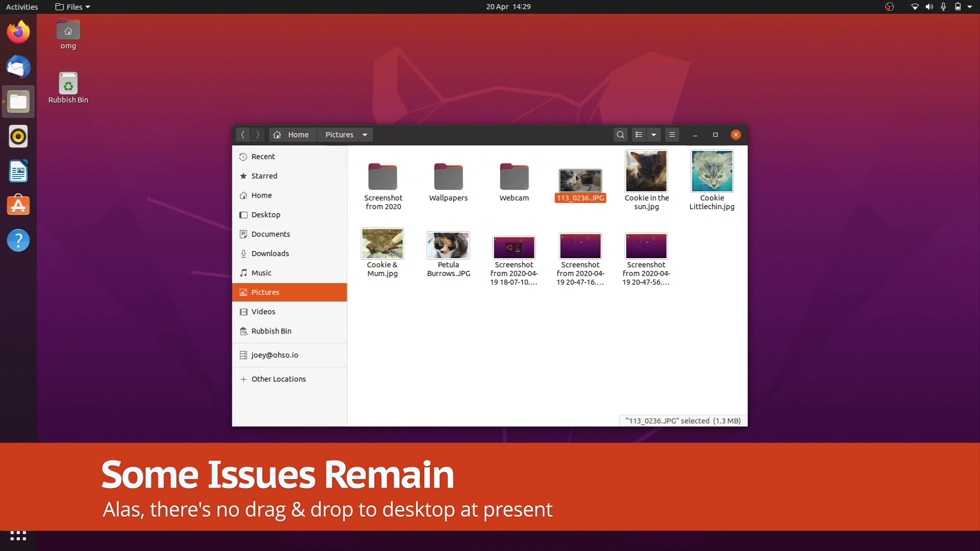
left_click_drag(579, 174, 142, 185)
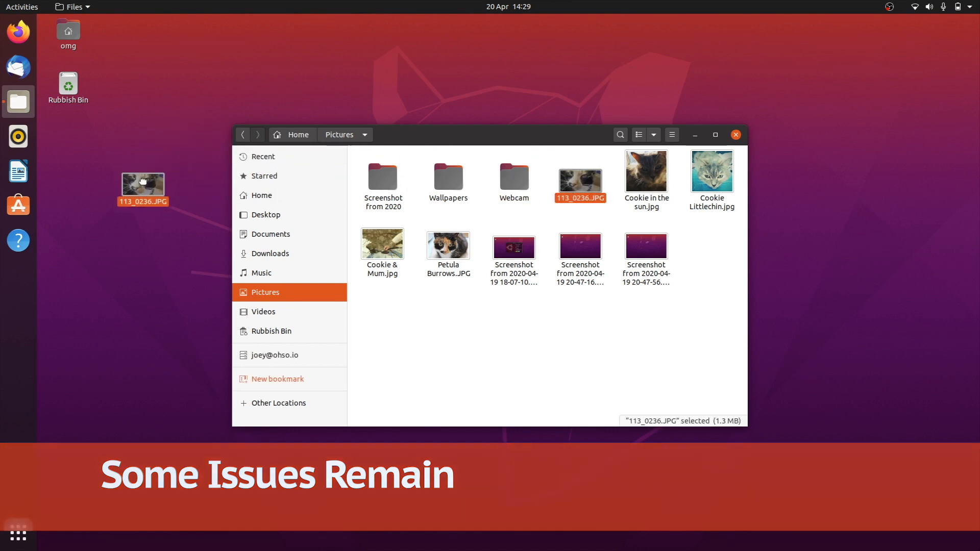
left_click(21, 7)
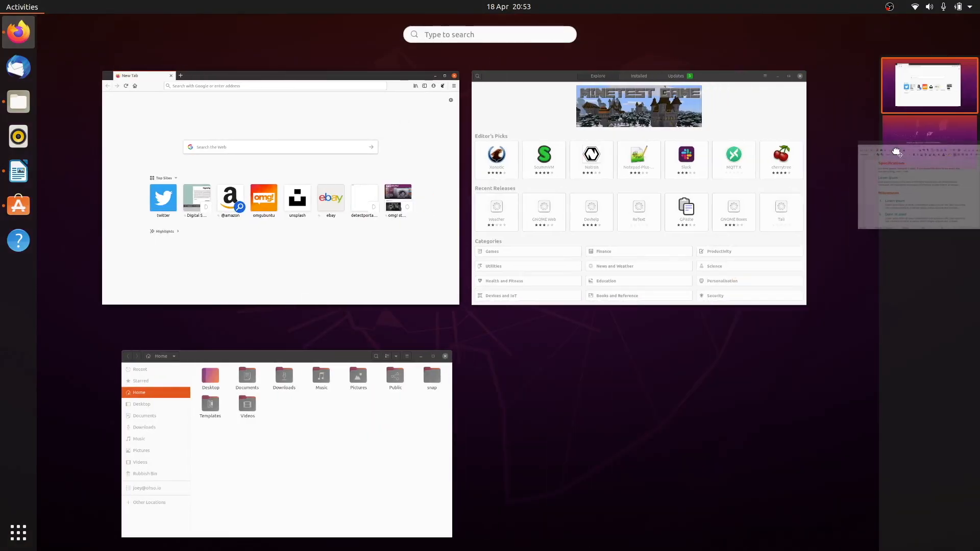